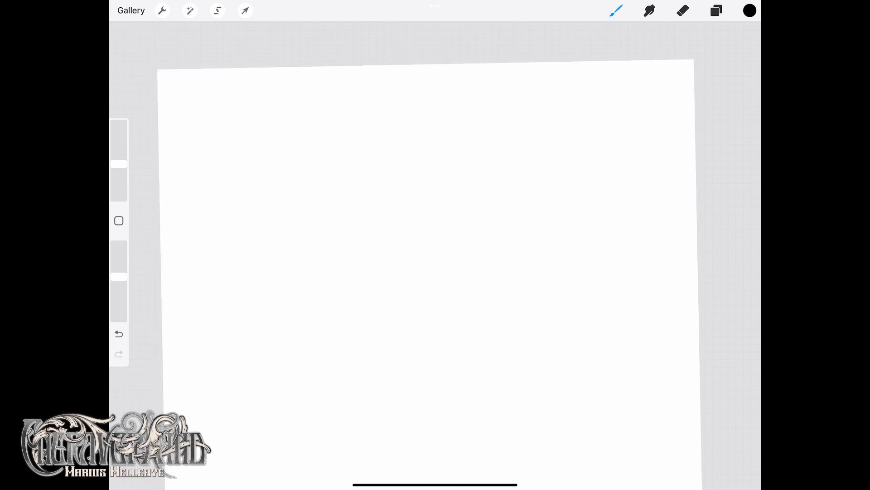
Step: Add the text 'EngraverHand' and set it in a blackletter engraver typeface
left_click(161, 10)
type("Engraver")
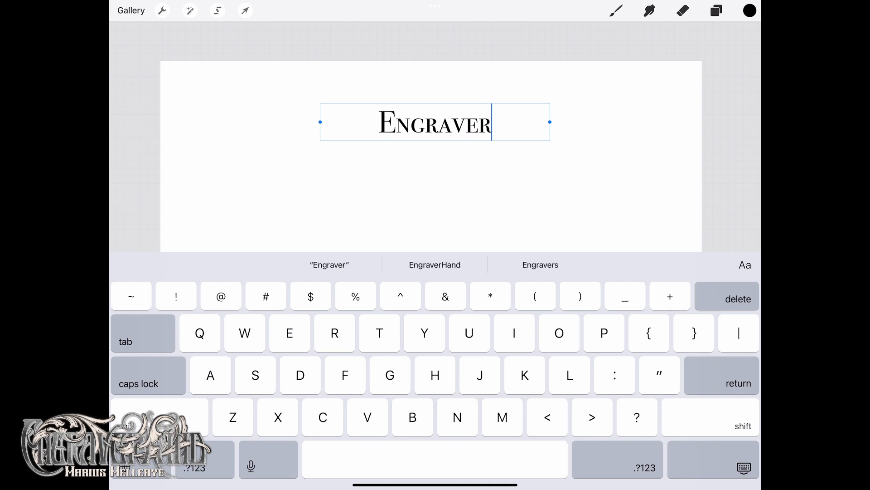
left_click(434, 264)
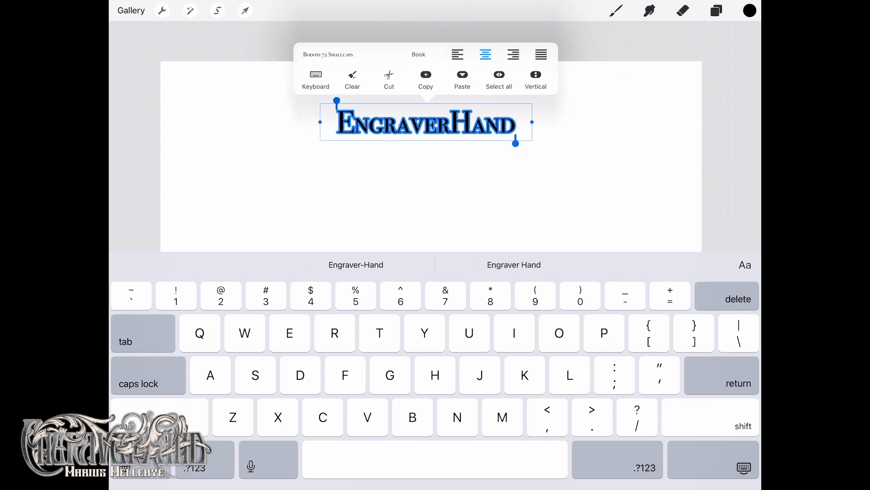
left_click(245, 10)
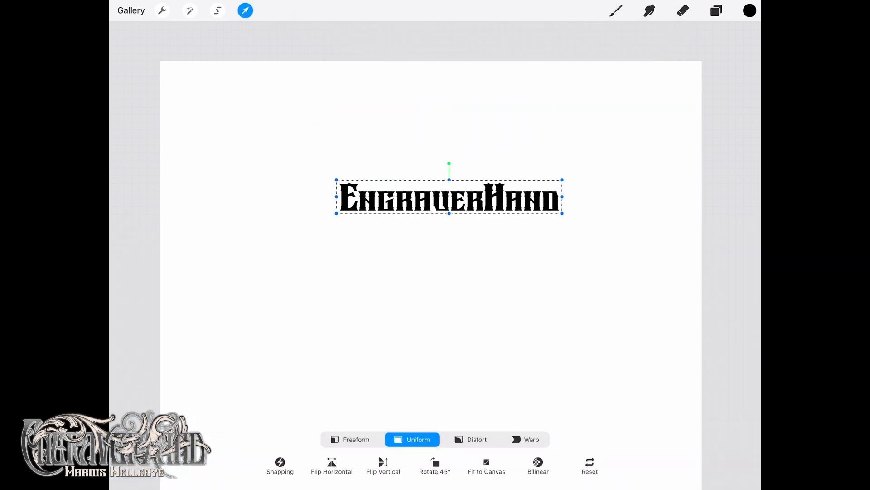
Step: Use Liquify Push to bend the right half of the lettering into a gentle wave
left_click(190, 10)
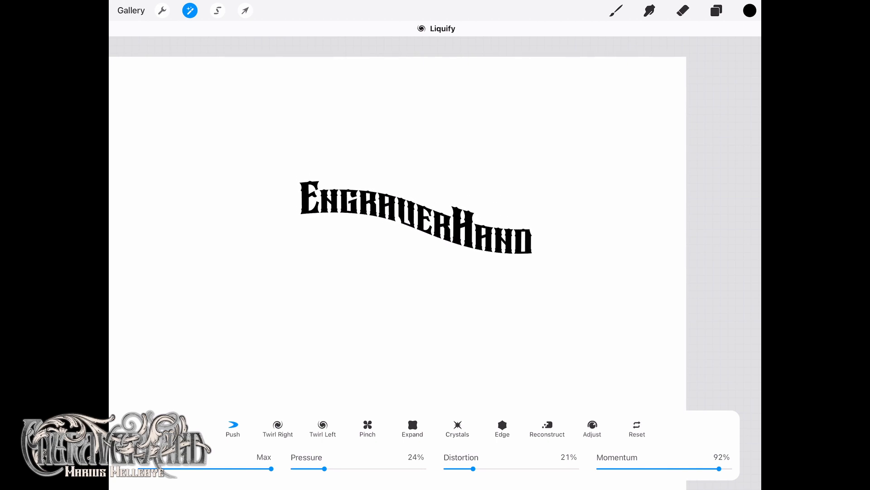
left_click(717, 10)
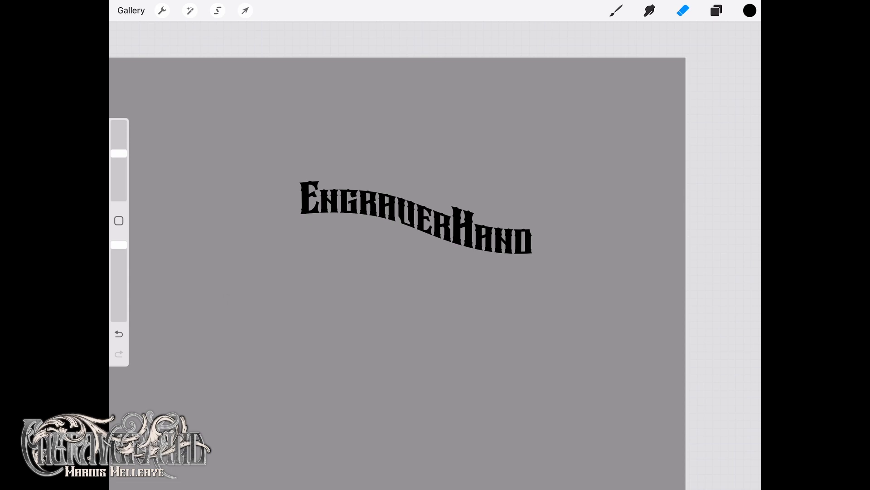
Step: ColorDrop black into each inner letter gap so every letter is solid
left_click(749, 10)
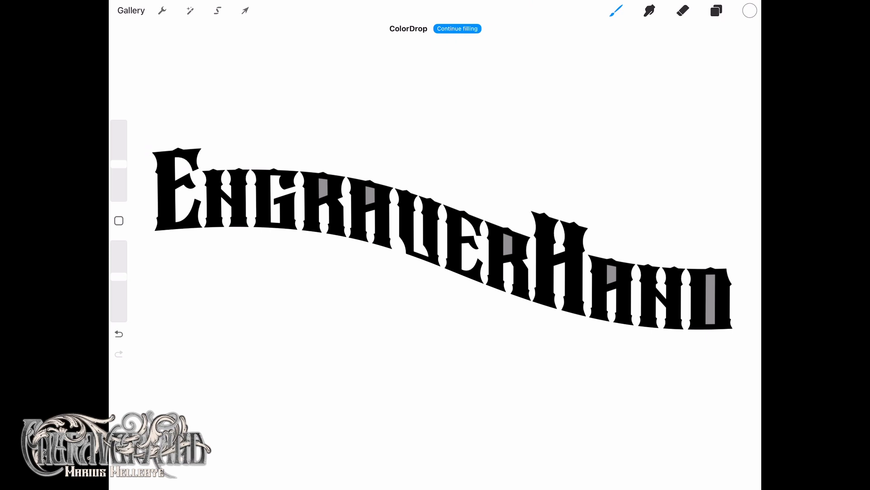
left_click(458, 28)
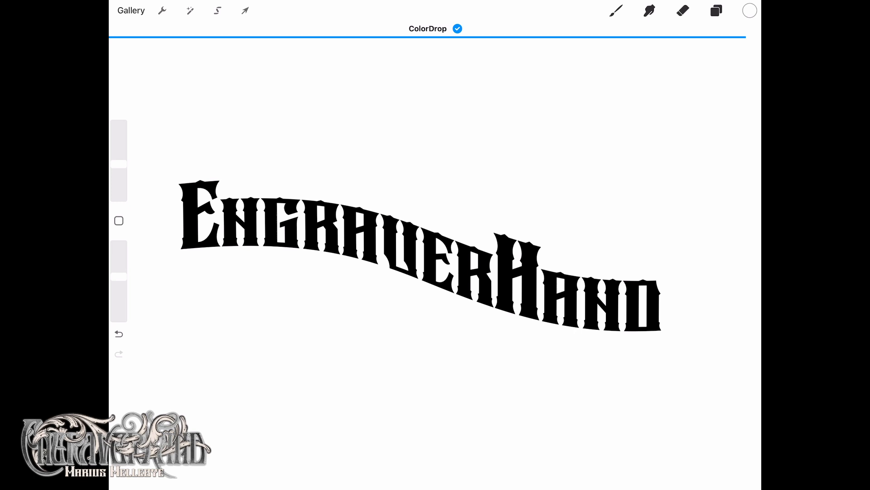
left_click(190, 11)
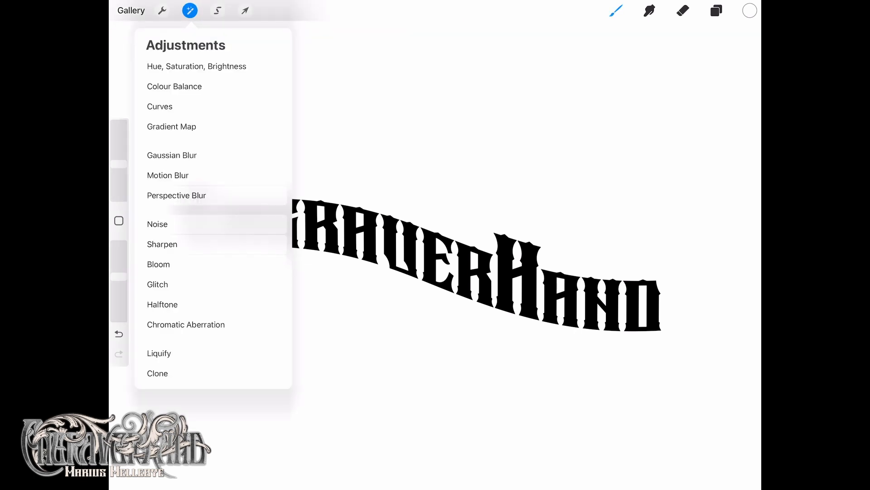
Step: Outline the lettering with Curves, fill it white, and hide the background colour for transparency
left_click(171, 155)
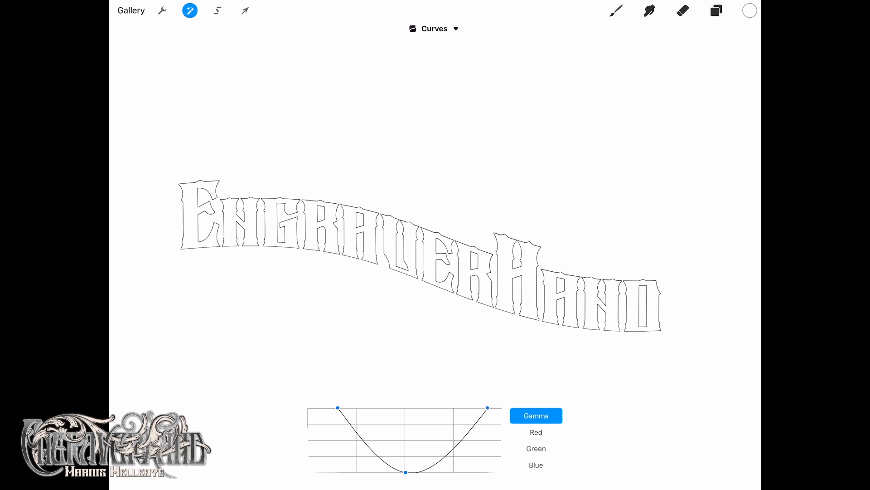
left_click(218, 10)
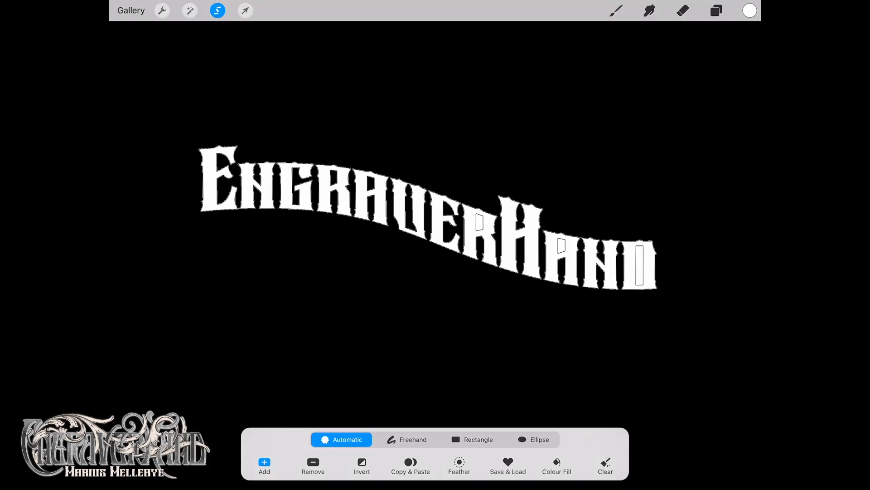
left_click(716, 10)
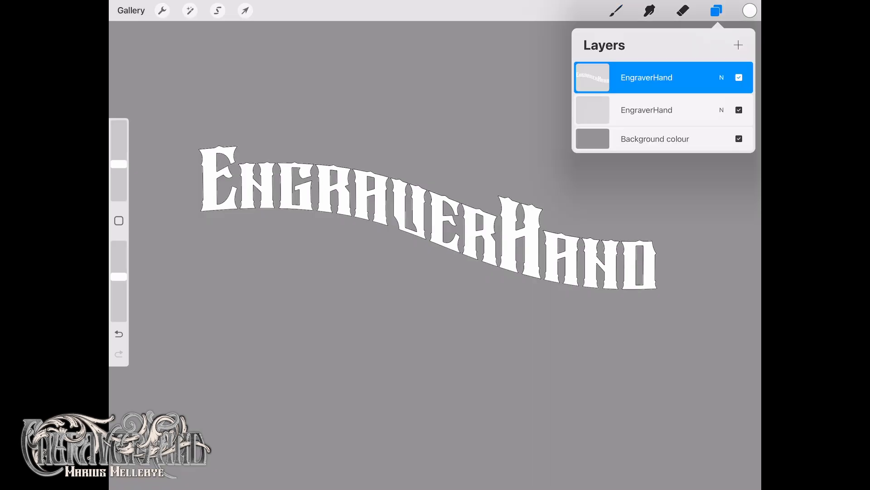
left_click(738, 139)
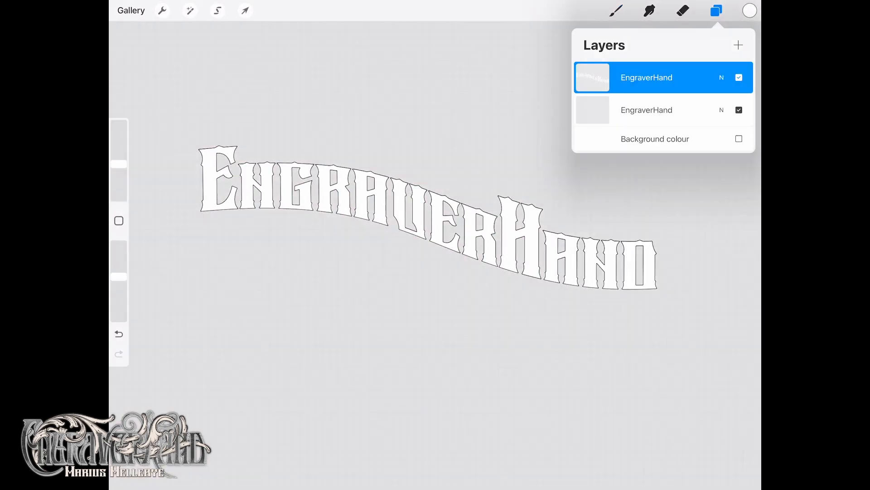
Step: Flip the lettering horizontally and bring up the Share export formats
left_click(244, 10)
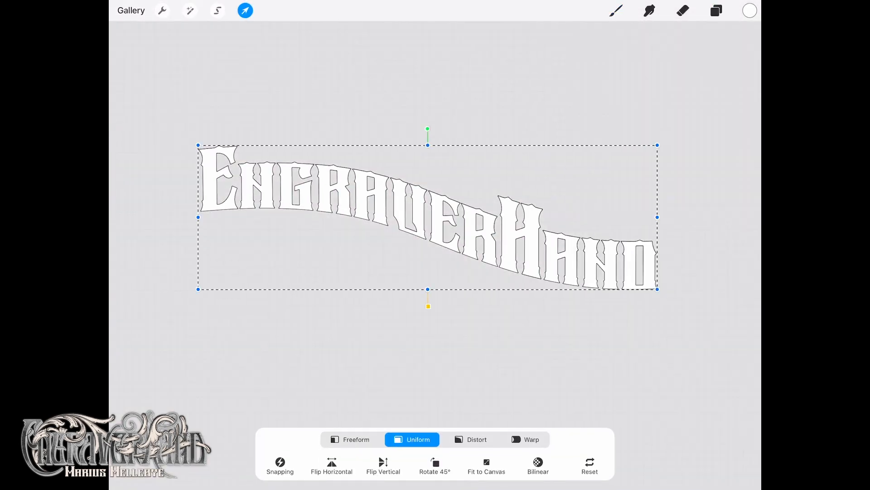
left_click(331, 464)
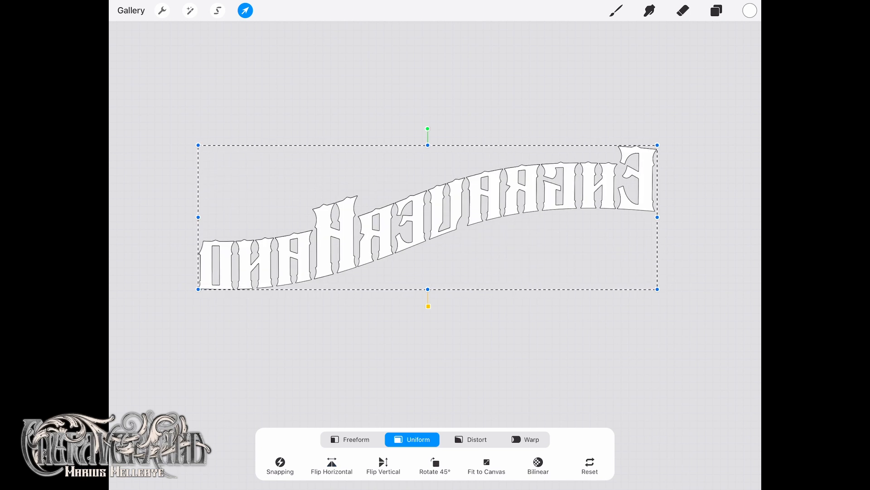
left_click(161, 10)
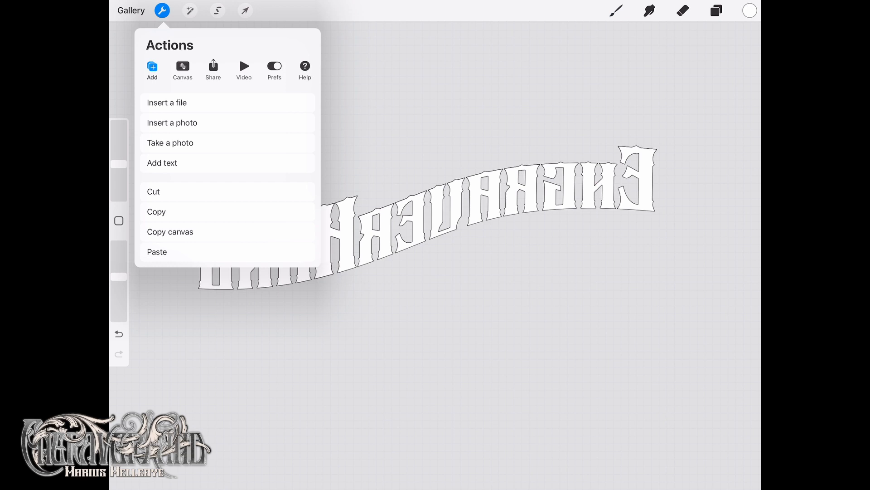
left_click(213, 70)
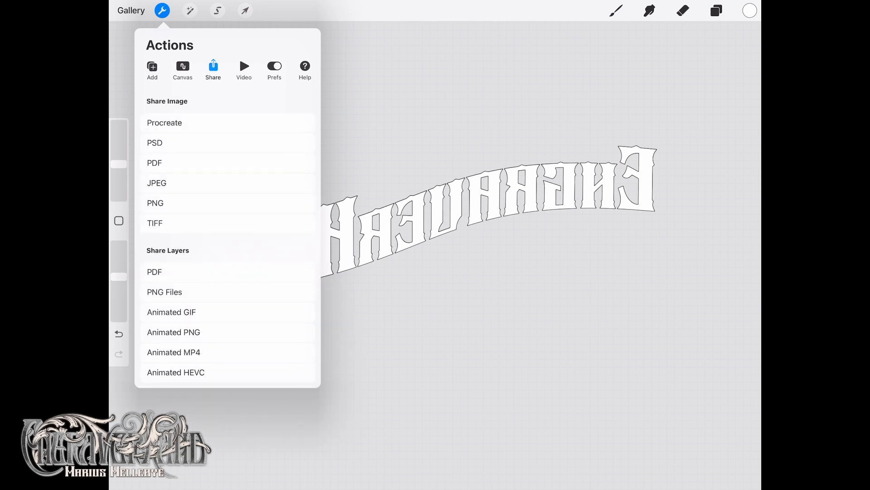